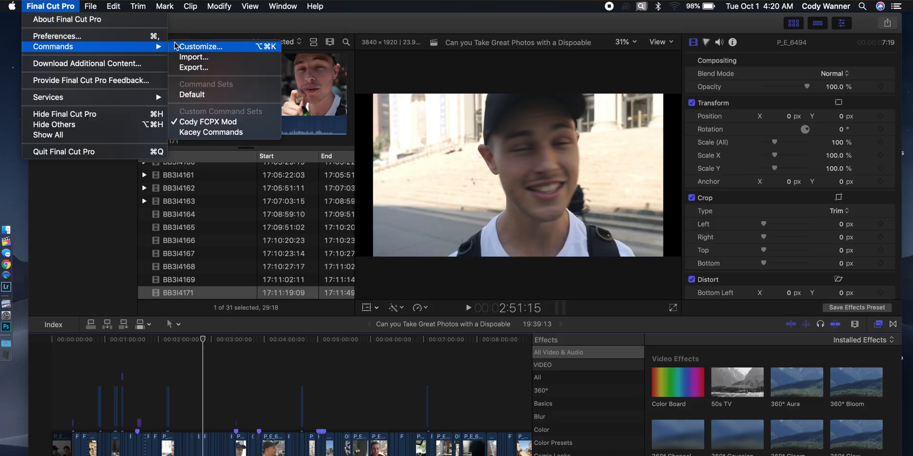
Duplicate the Default command set in the Command Editor and name it 'Speed Editing'.
click(201, 46)
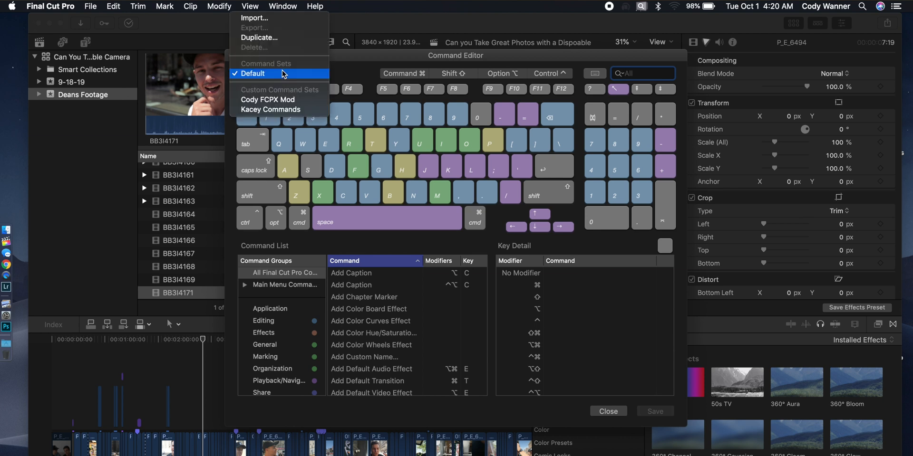
mouse_move(267, 38)
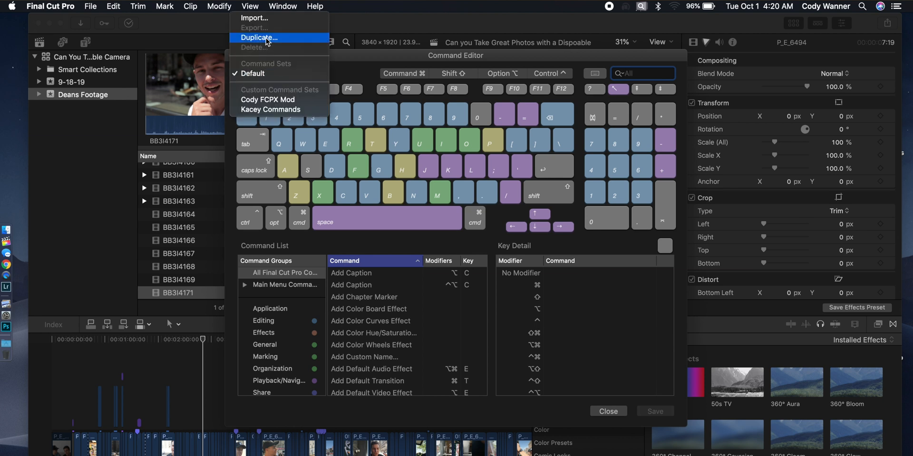
click(262, 38)
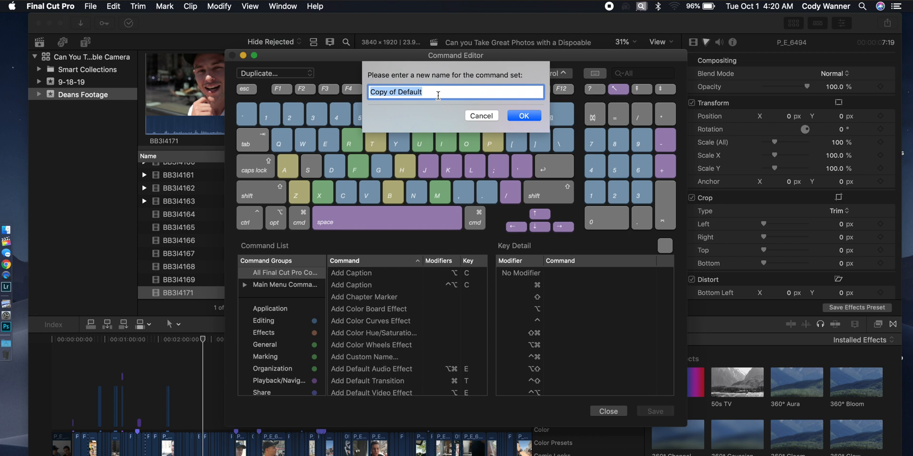
text(Speed)
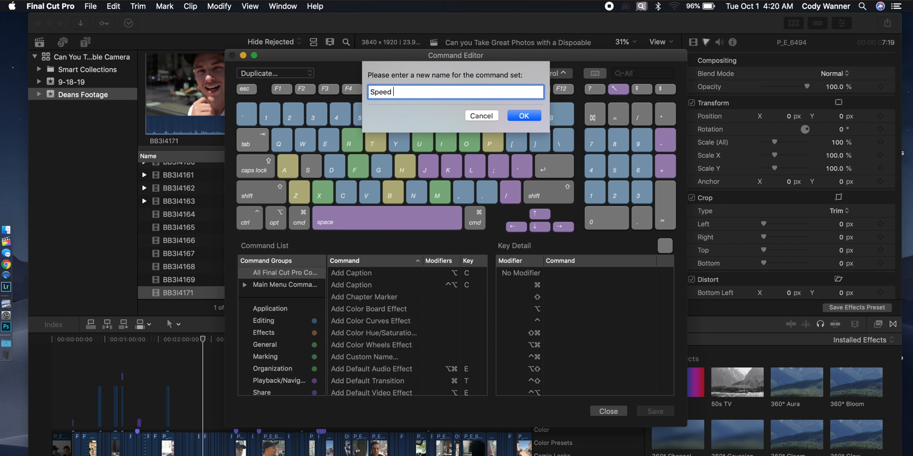
text(Editing)
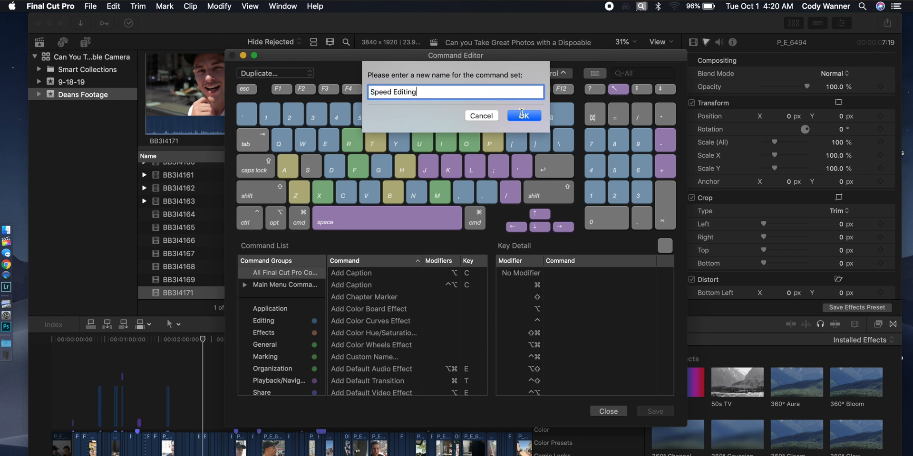
Map the [ and ] keys to Trim Start and Trim End, check B, and save.
click(528, 116)
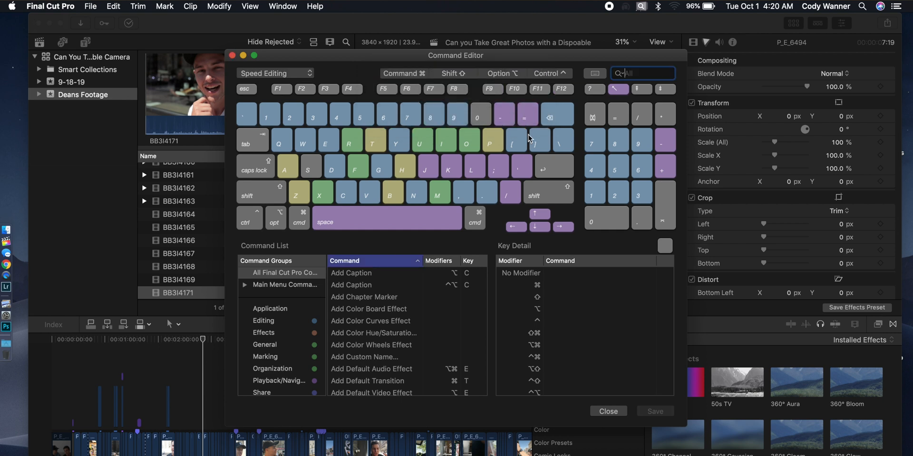
click(538, 141)
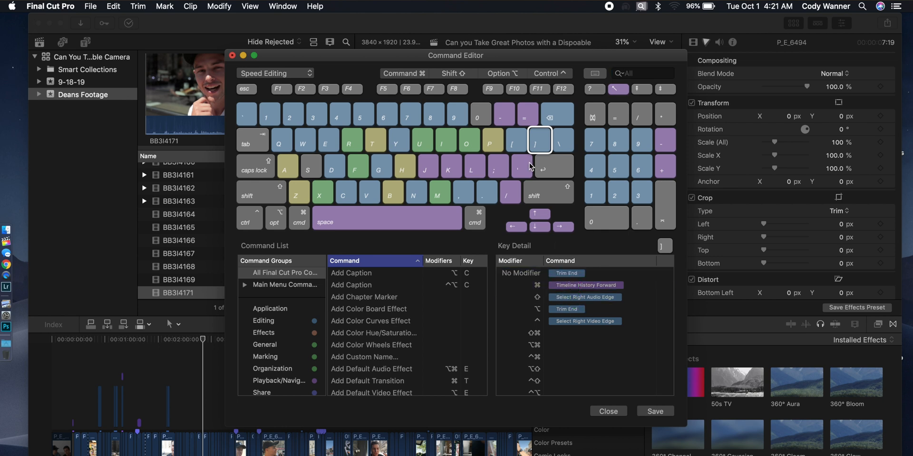
click(515, 140)
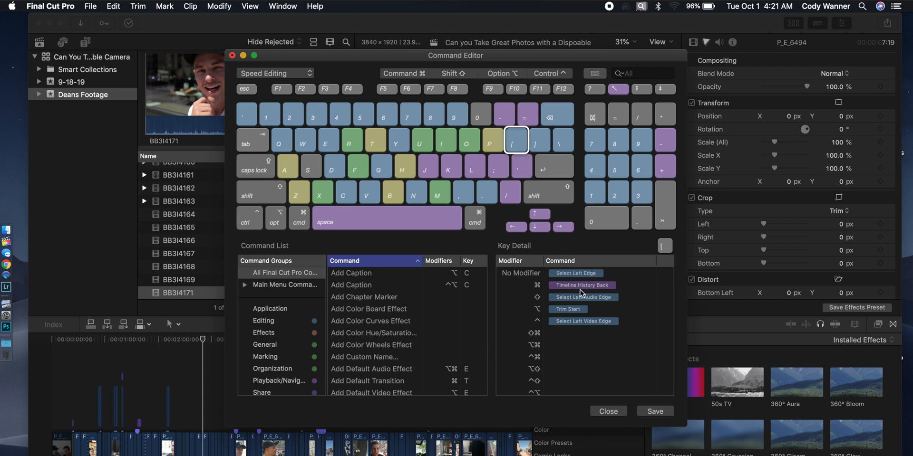
click(575, 273)
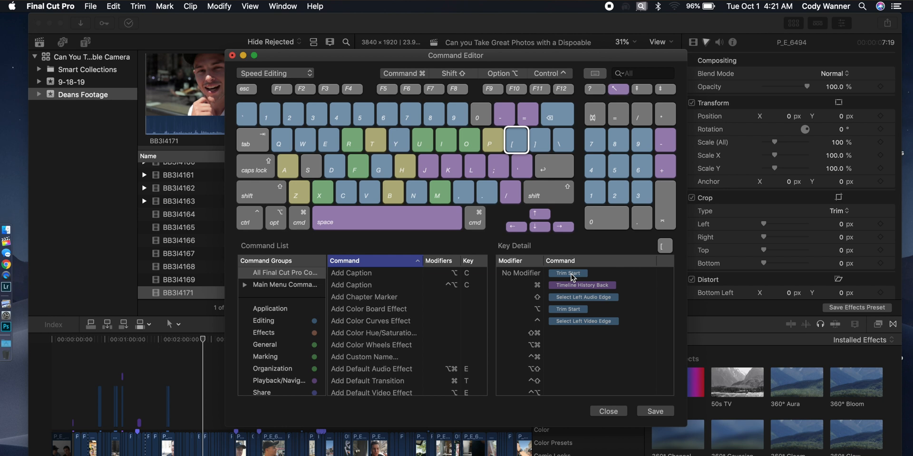
click(392, 192)
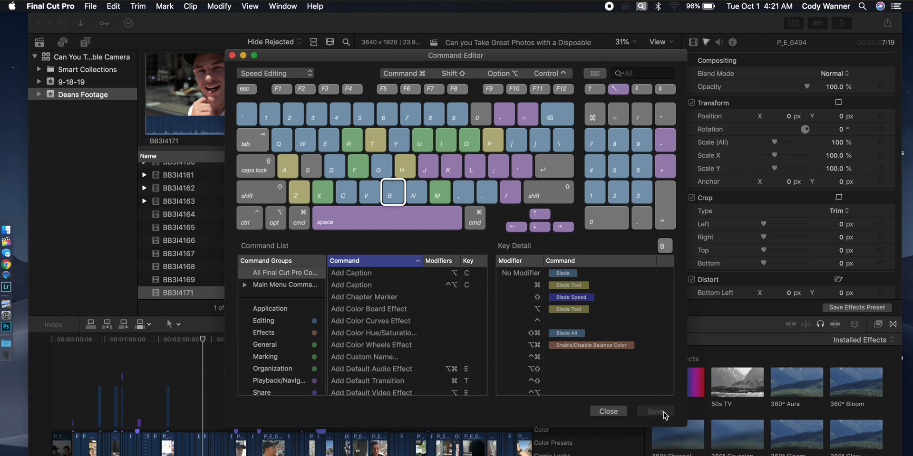
click(609, 411)
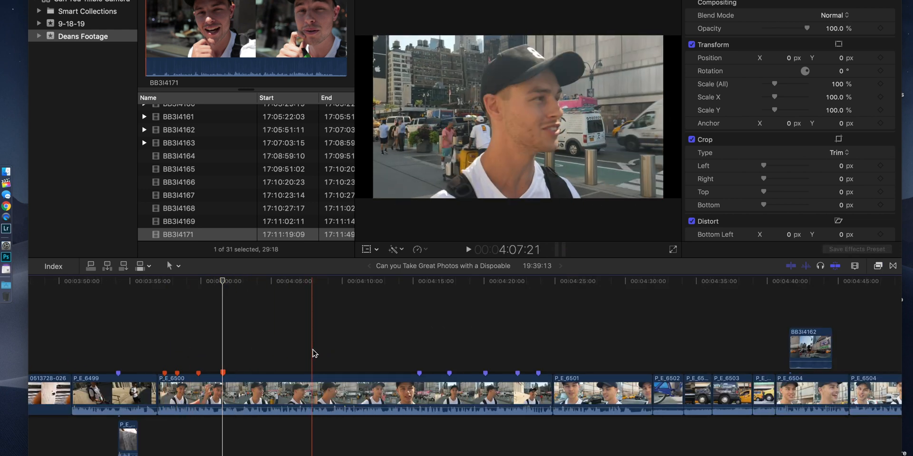
Play the timeline and trim clip starts to the playhead, shortening it to 19:33:12.
key(b)
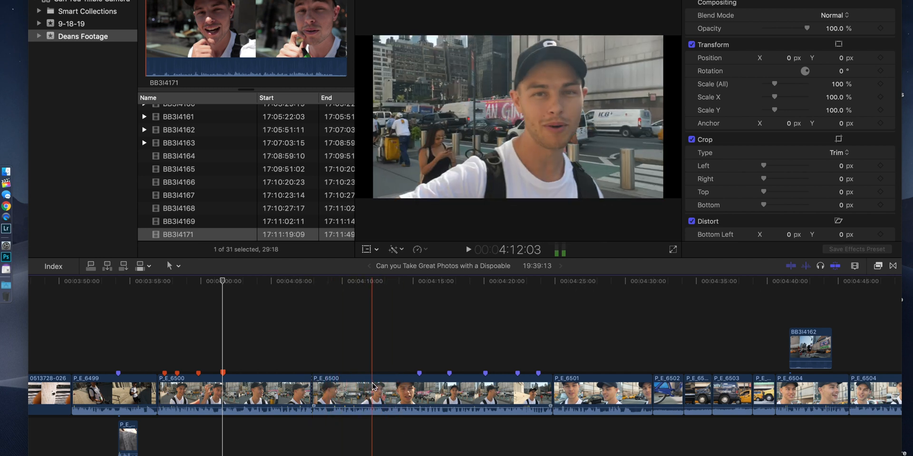
key(cmd+b)
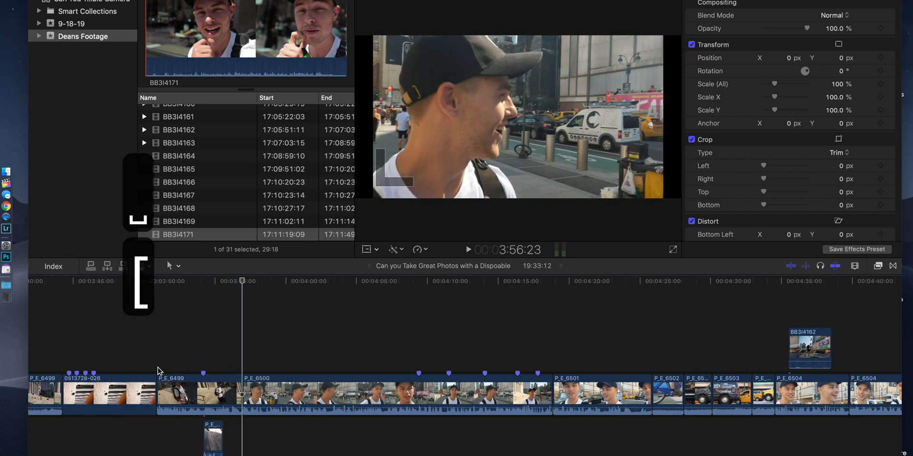
key(cmd+z)
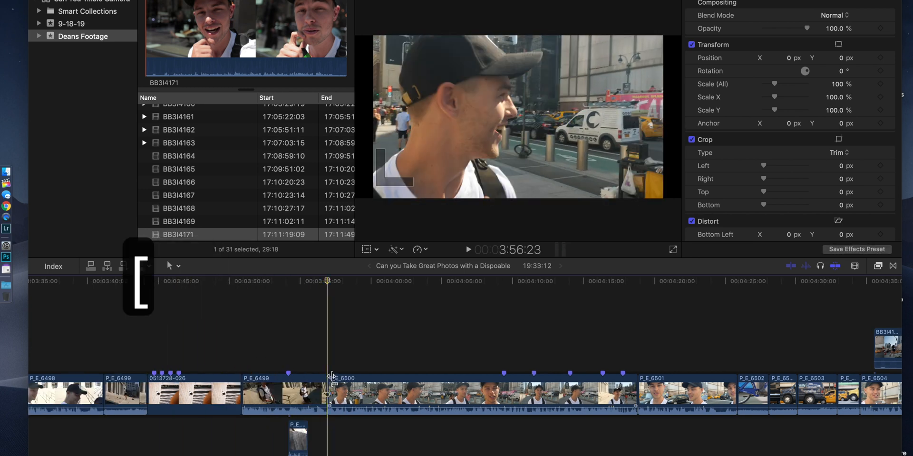
key(cmd+z)
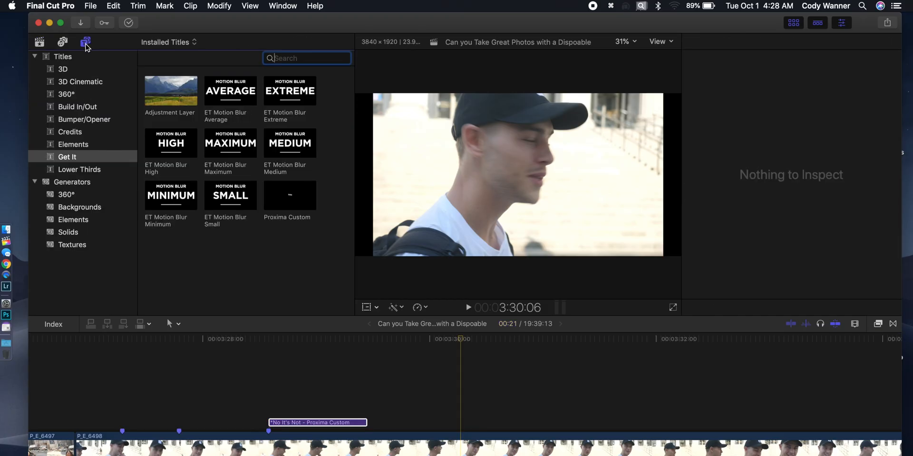
Set the Custom title's font to Proxima Nova Extra Bold in the inspector.
click(58, 56)
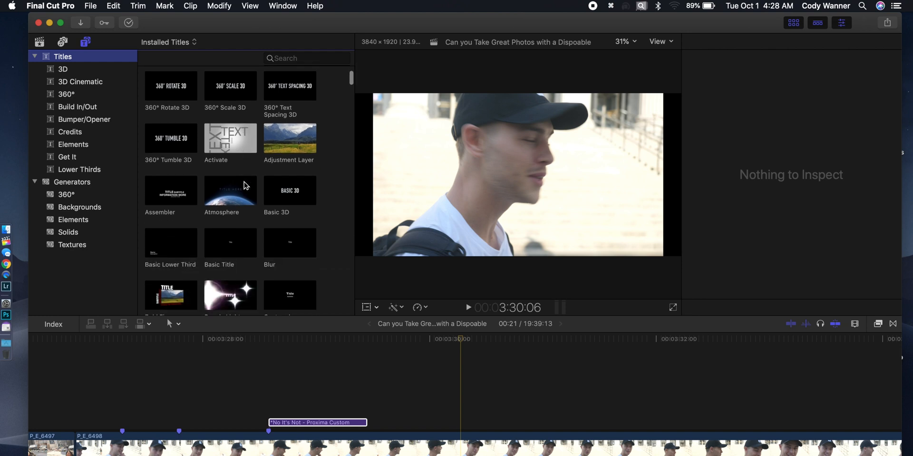
scroll(down, 3)
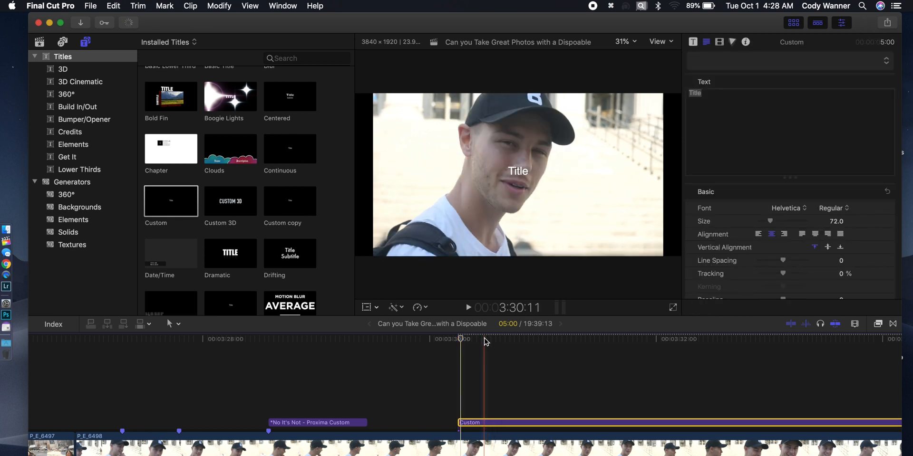
click(786, 208)
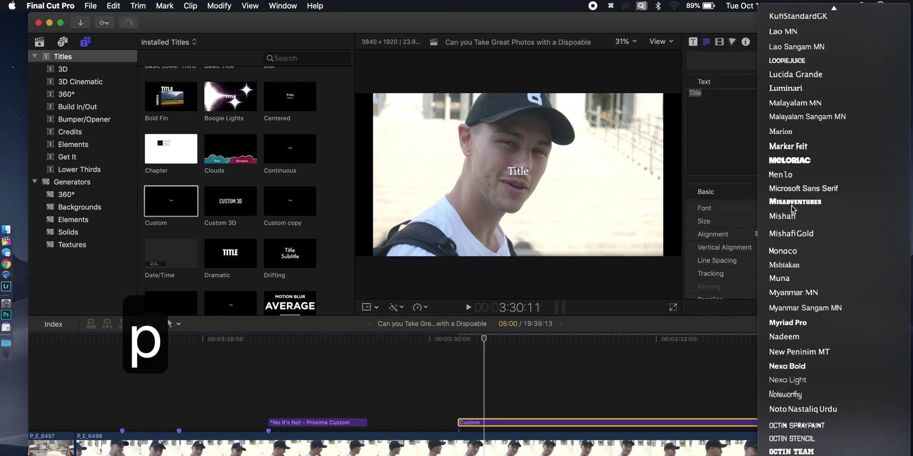
click(780, 208)
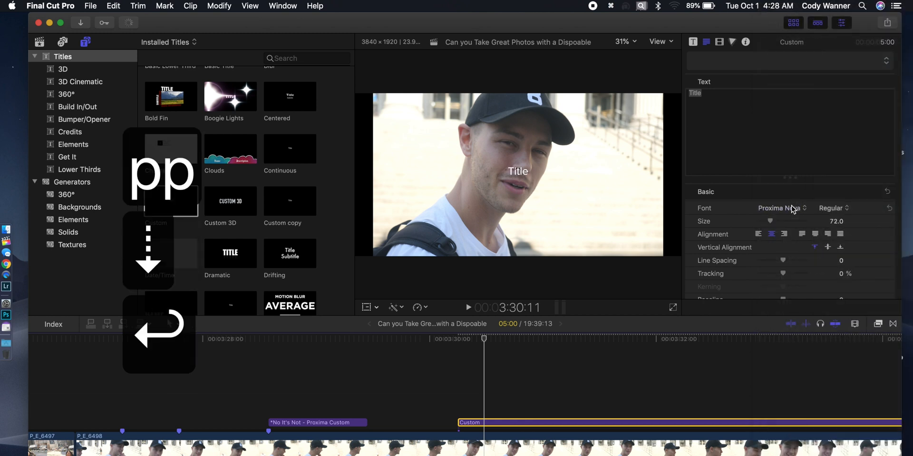
click(833, 208)
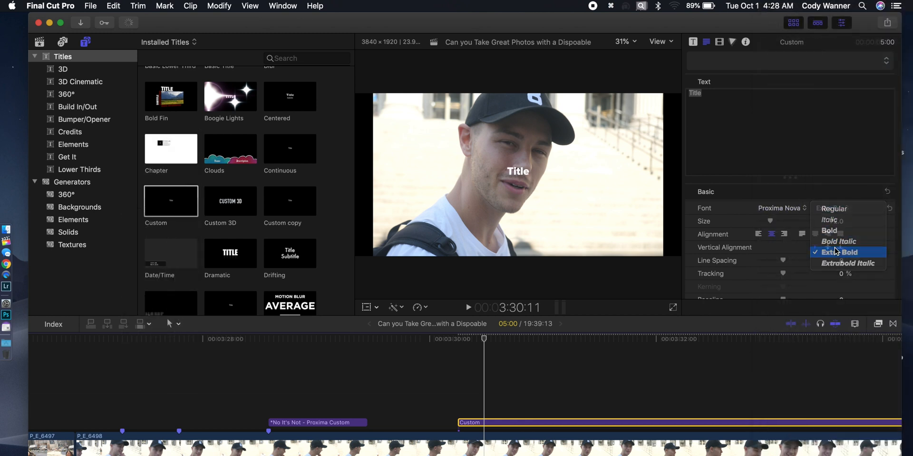
click(838, 253)
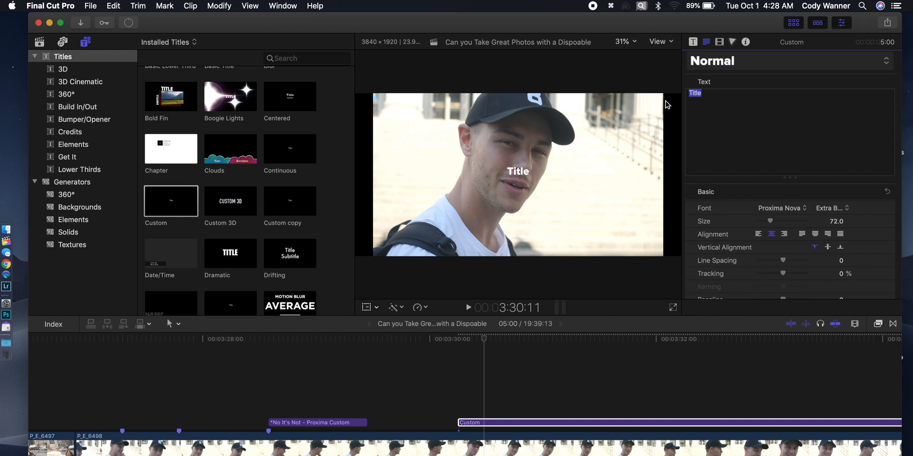
Type test text, then open a copy of the Custom title in Motion.
text(* No I)
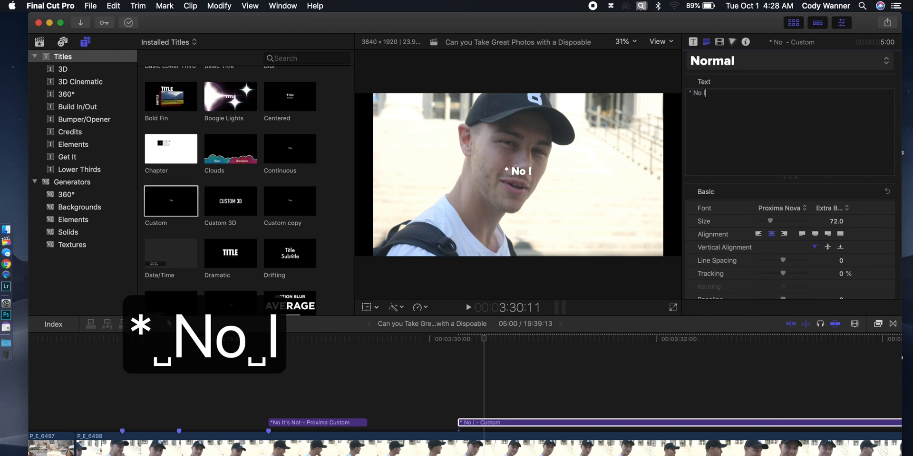
text(t's)
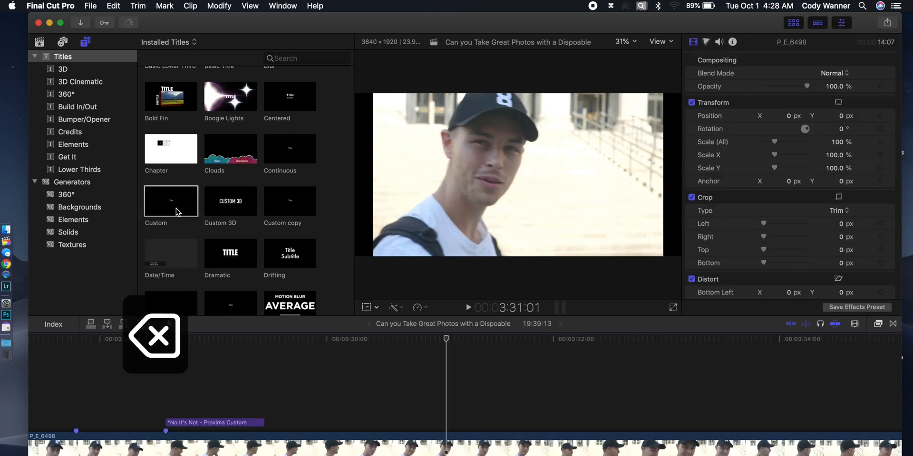
right_click(170, 201)
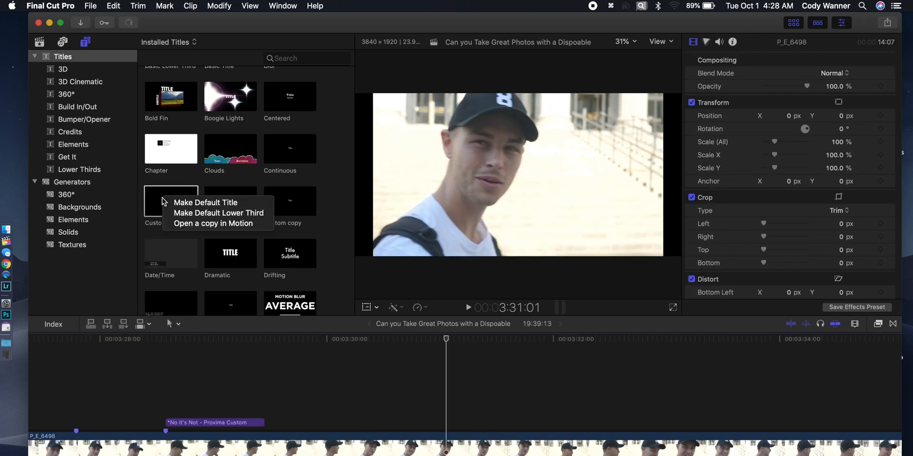
click(213, 223)
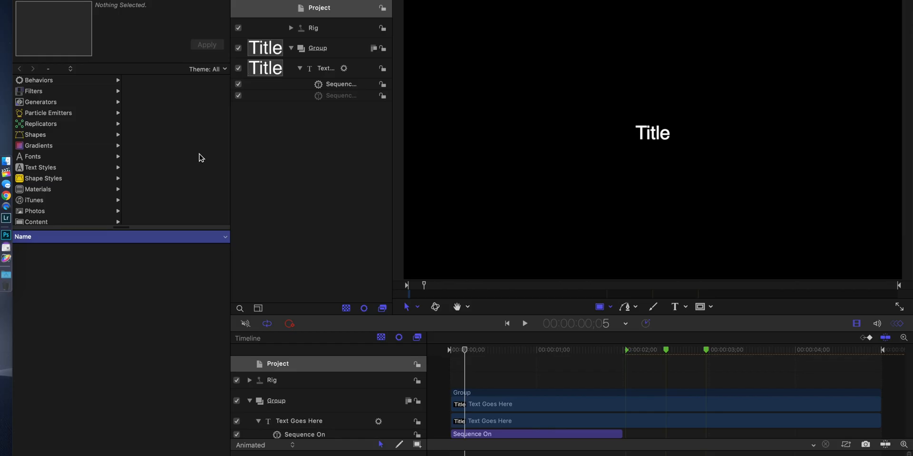
Set the text layer's font to Proxima Nova with Extra Bold weight.
click(299, 421)
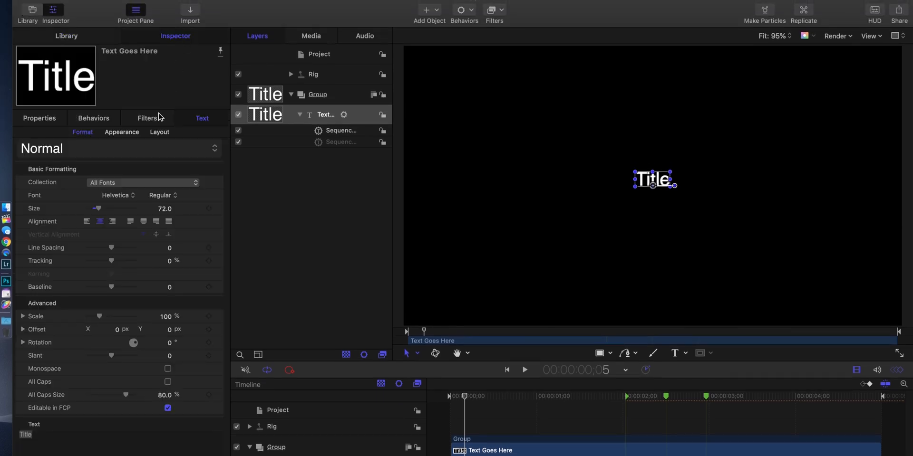
click(116, 196)
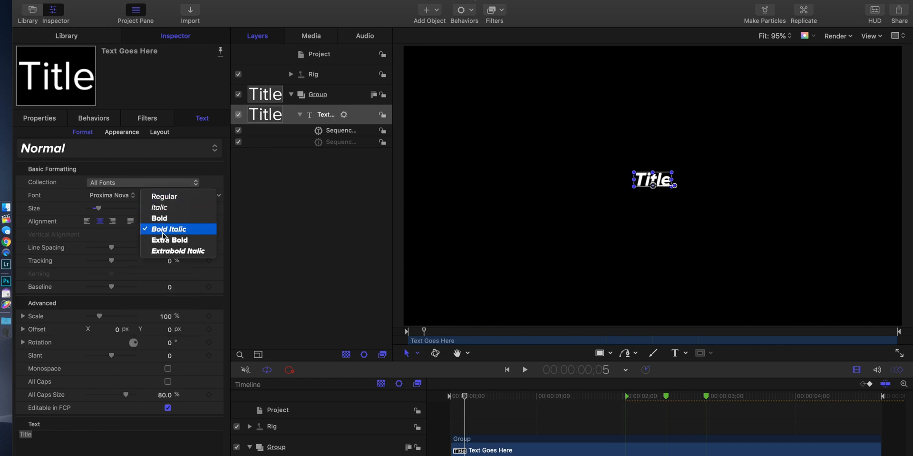
click(170, 240)
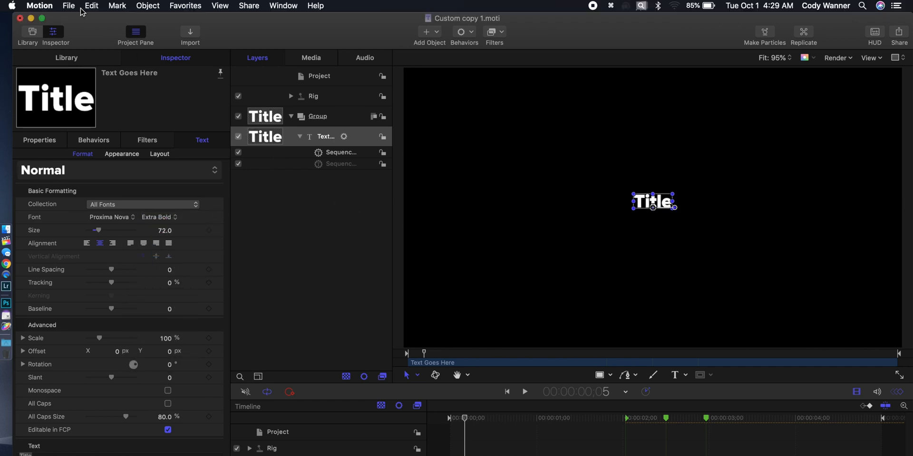
Publish the title as 'Fast Fonts' into a newly created 'Z Fast' category.
click(69, 5)
text(Fast Fonts)
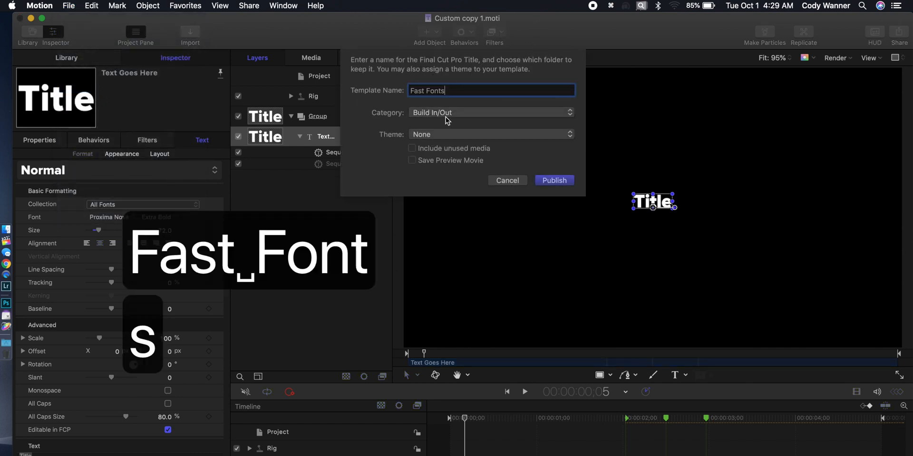
click(491, 113)
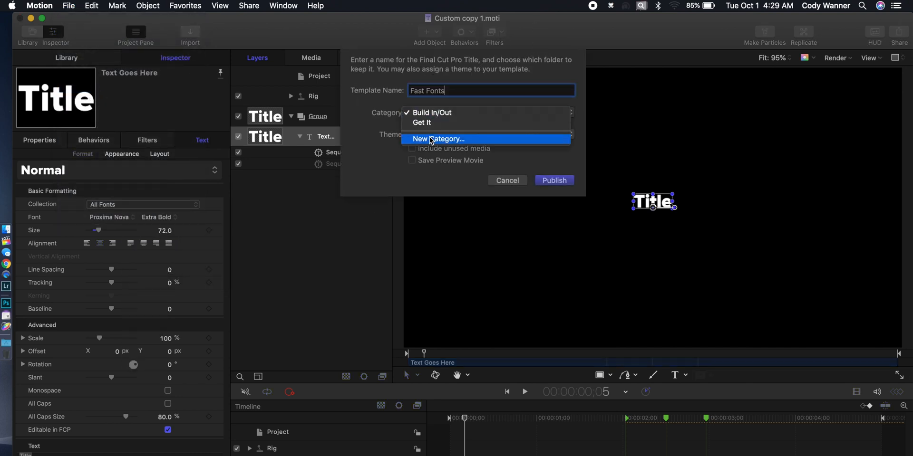
click(437, 139)
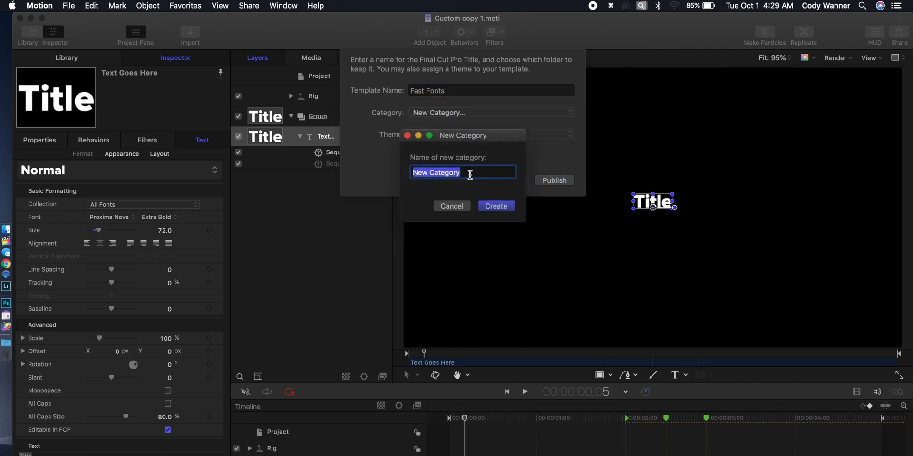
text(Z)
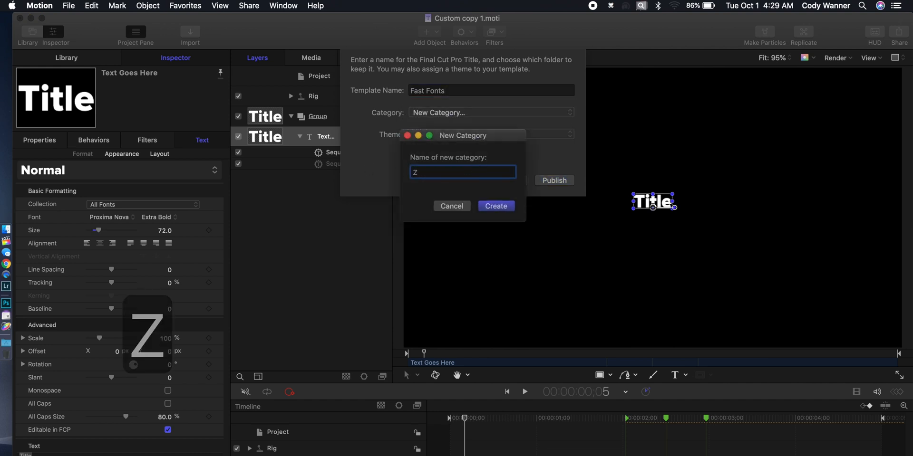
click(495, 205)
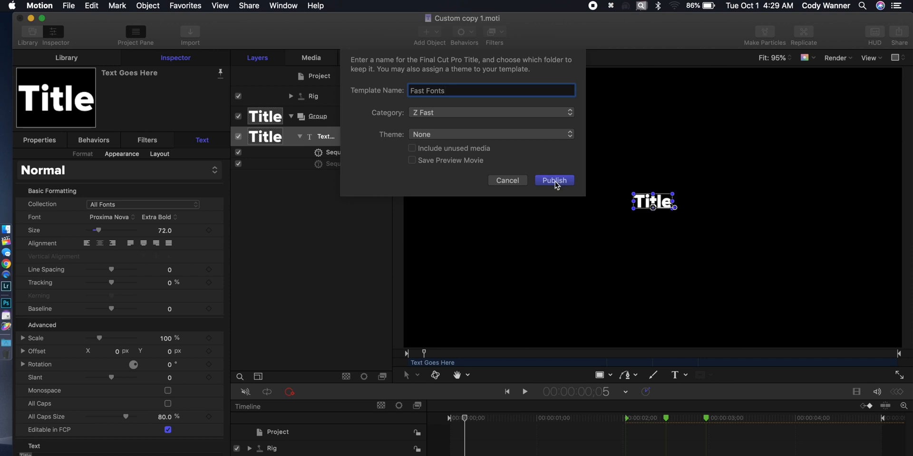
click(553, 181)
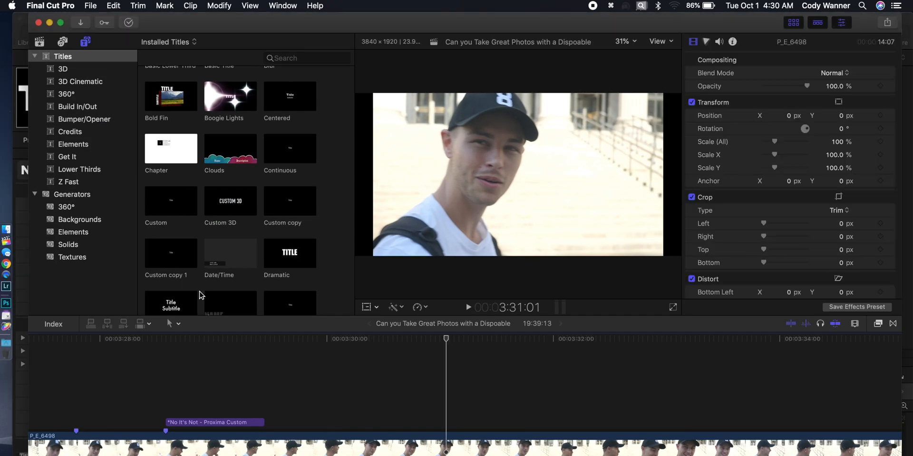
Drag the Fast Fonts title from the Z Fast category onto the timeline above the clip.
click(68, 183)
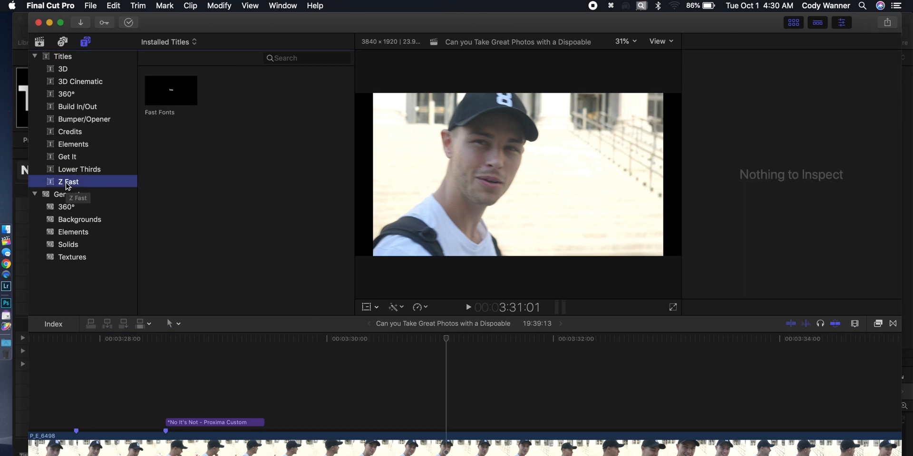
drag(171, 90, 447, 402)
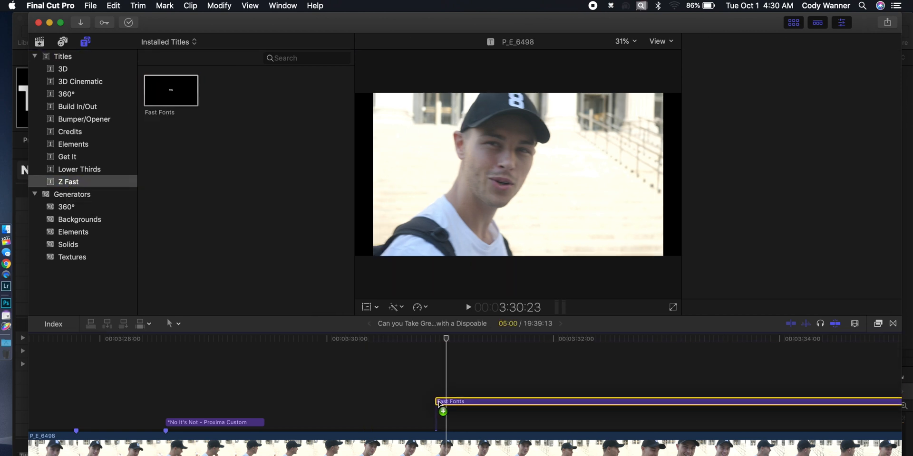